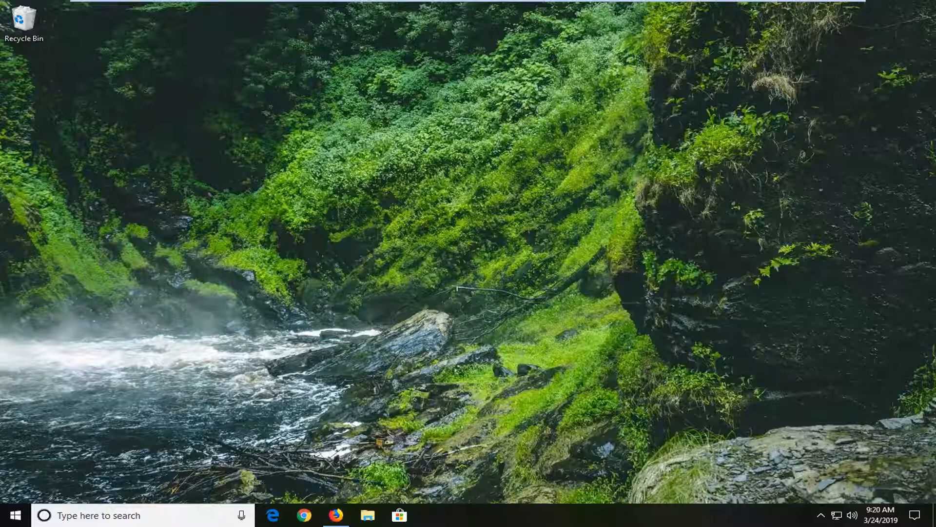
mouse_move(807, 477)
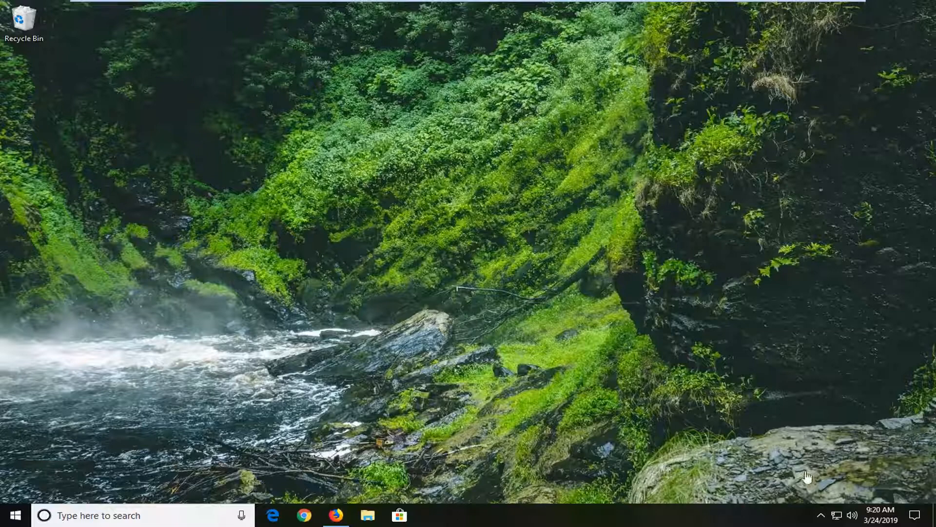
mouse_move(861, 472)
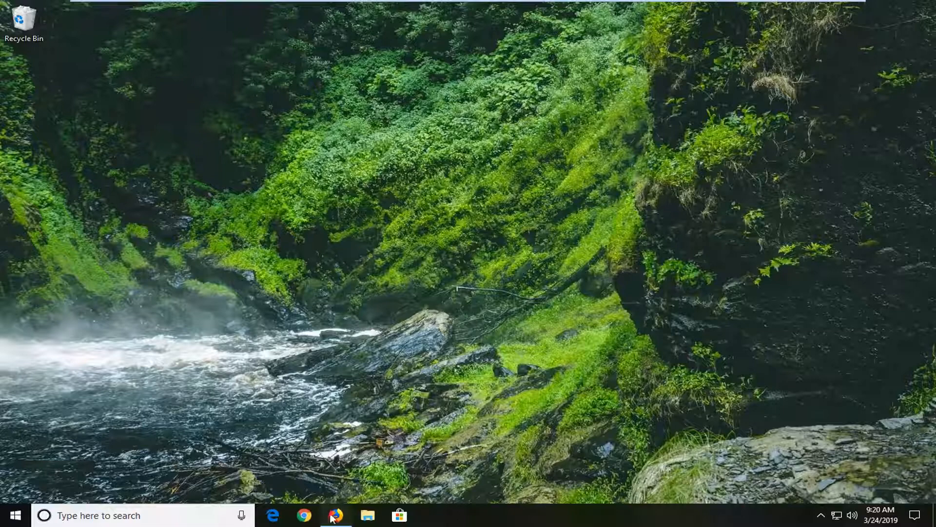
- Launch Firefox, go to about:config and accept the risk warning to show advanced preferences
click(336, 515)
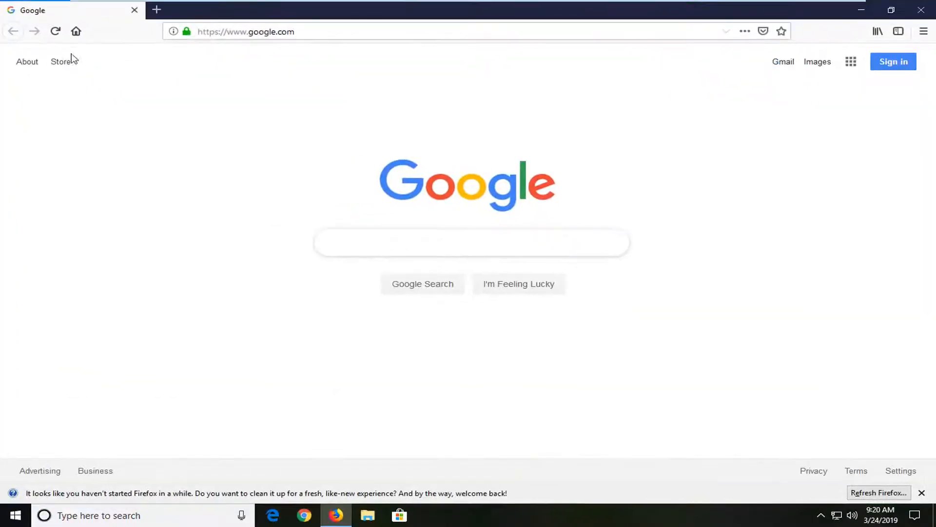
click(418, 31)
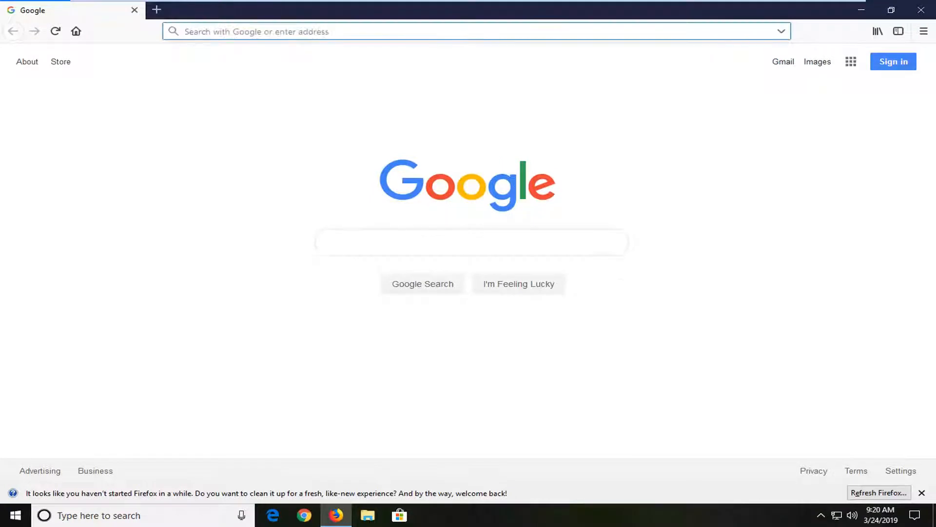
text(about:config)
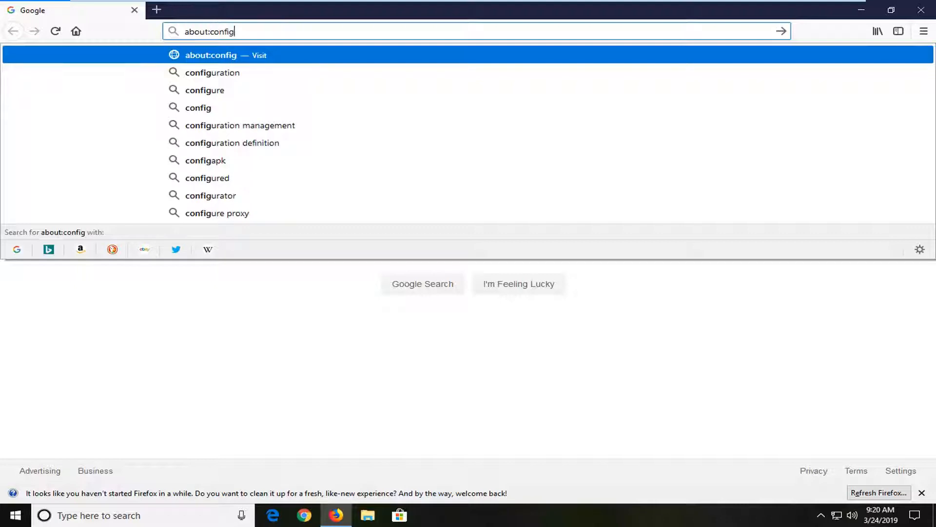
mouse_move(209, 65)
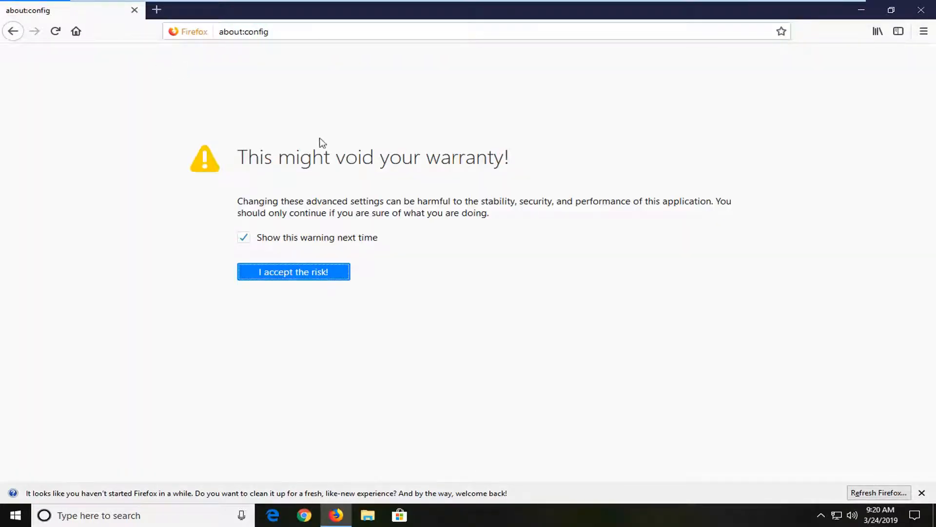
mouse_move(321, 283)
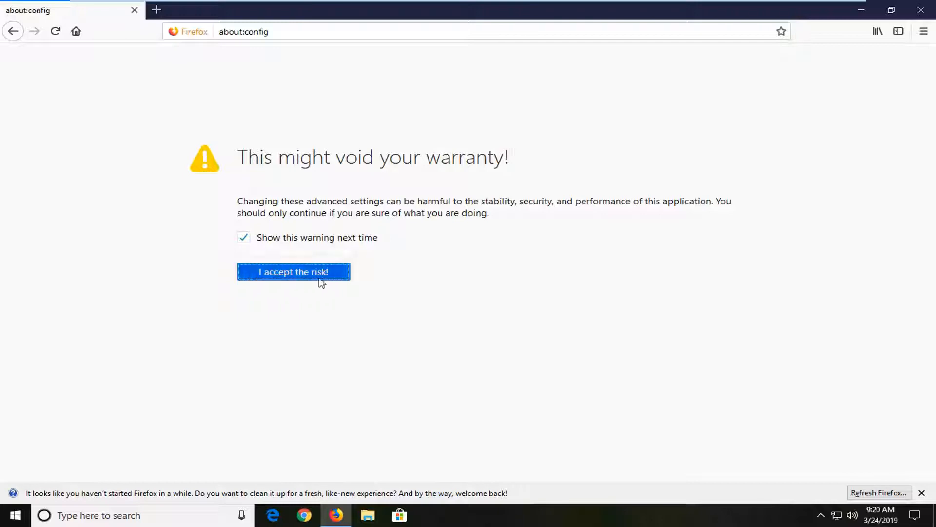
click(293, 272)
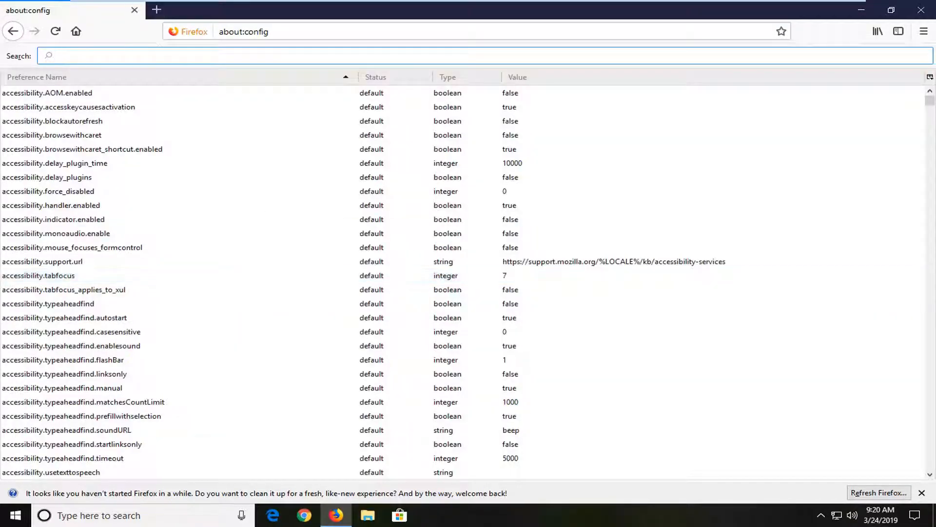
- Filter the preferences to 'pki' and select the security.pki.sha1_enforcement_level row
text(pki)
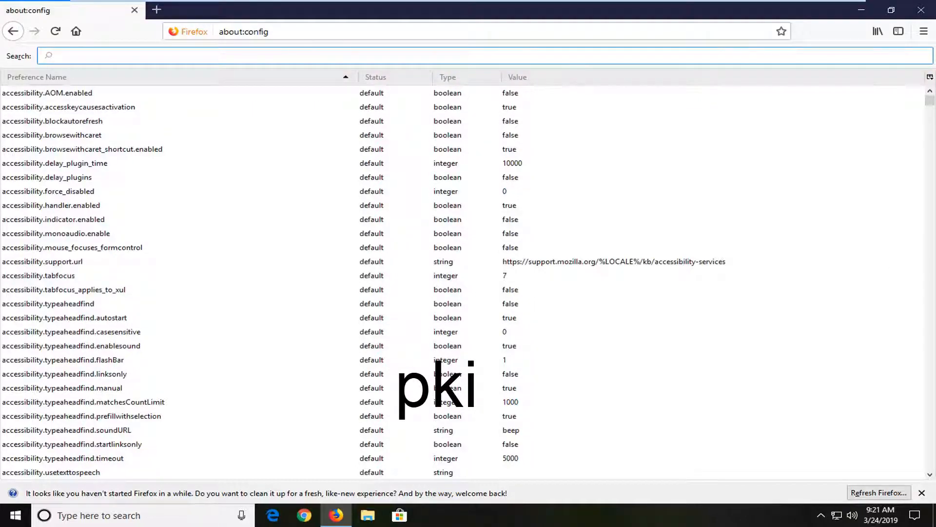
text(pki)
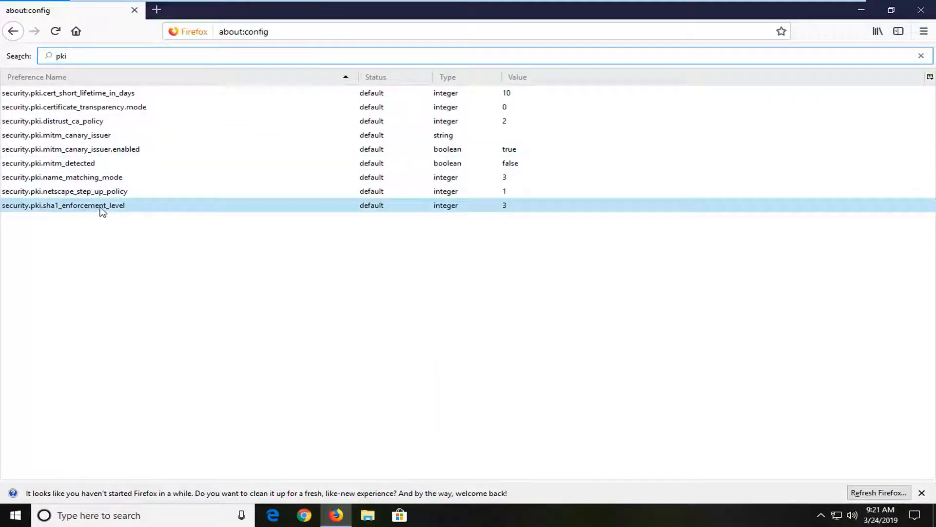
click(64, 191)
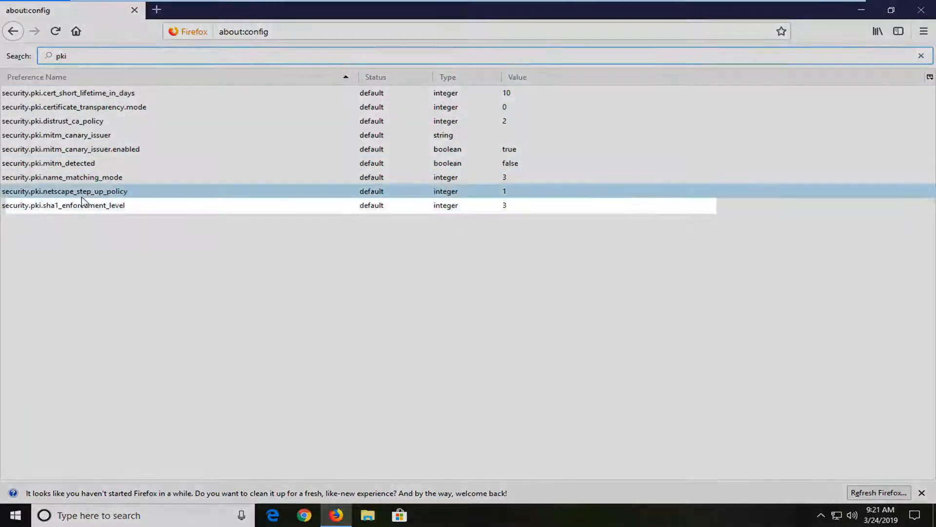
click(63, 205)
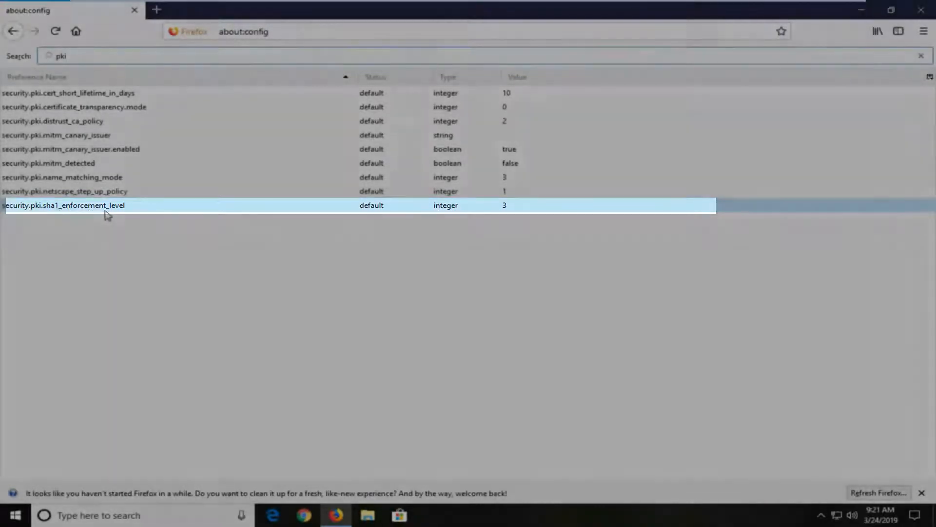
- Change security.pki.sha1_enforcement_level to integer value 4 and confirm
double_click(63, 205)
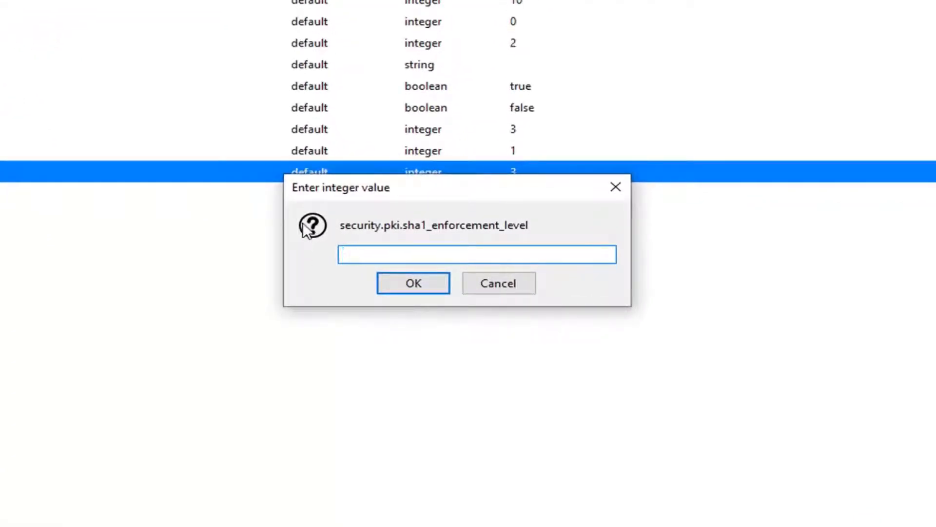
text(4)
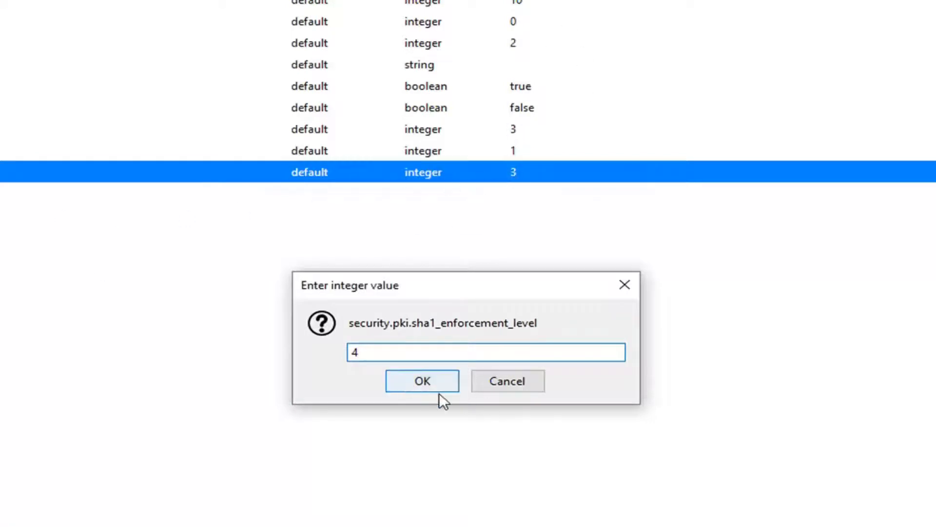
mouse_move(534, 167)
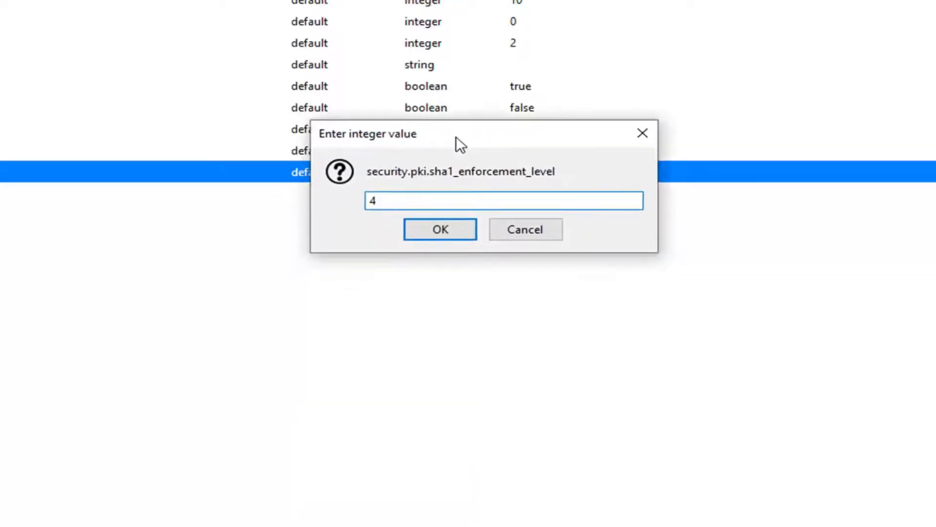
click(440, 229)
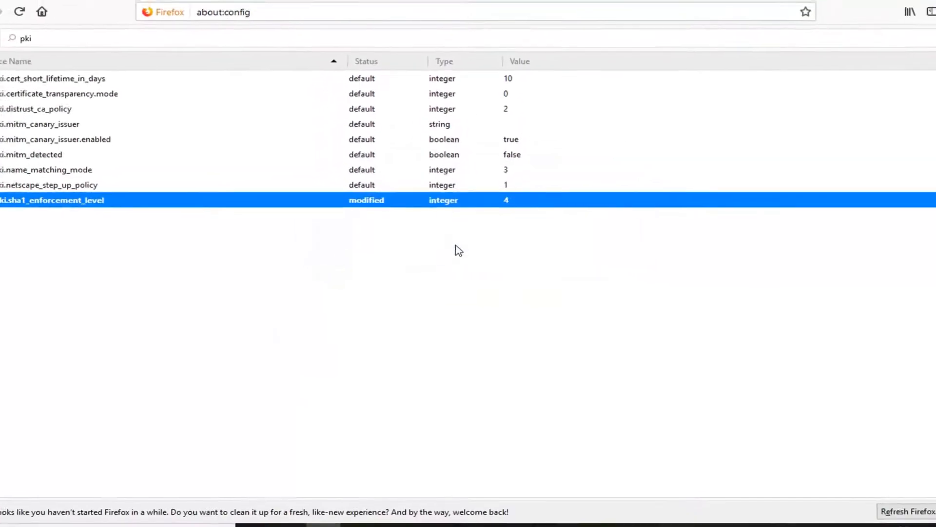